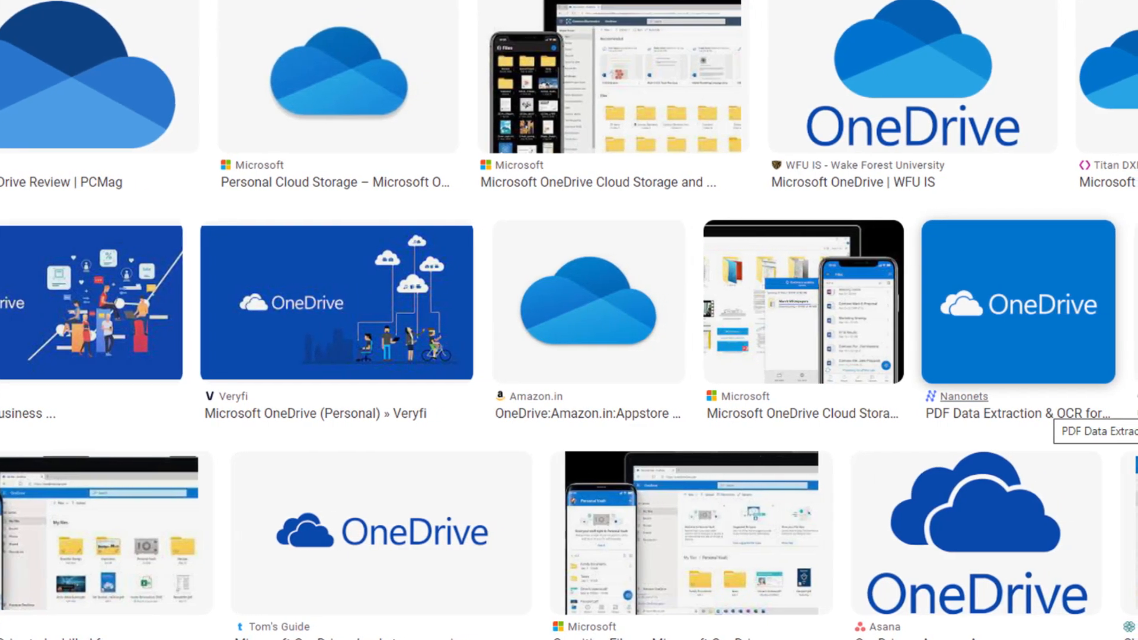
Scroll down the OneDrive My files home page past Documents, Personal Vault and Pictures
scroll(down, 3)
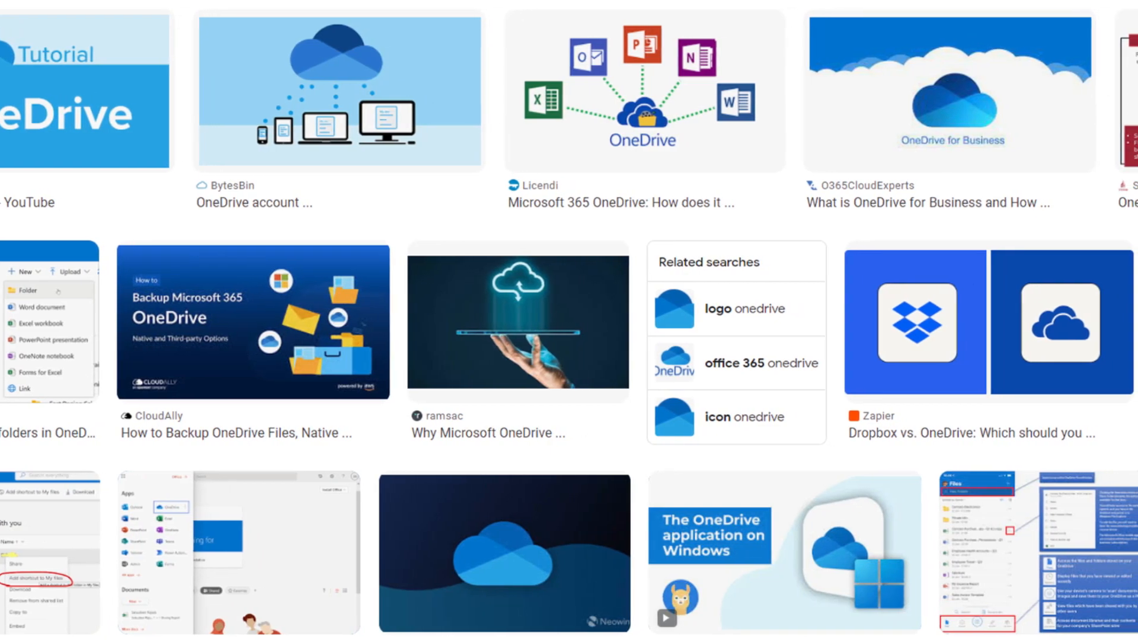
scroll(down, 3)
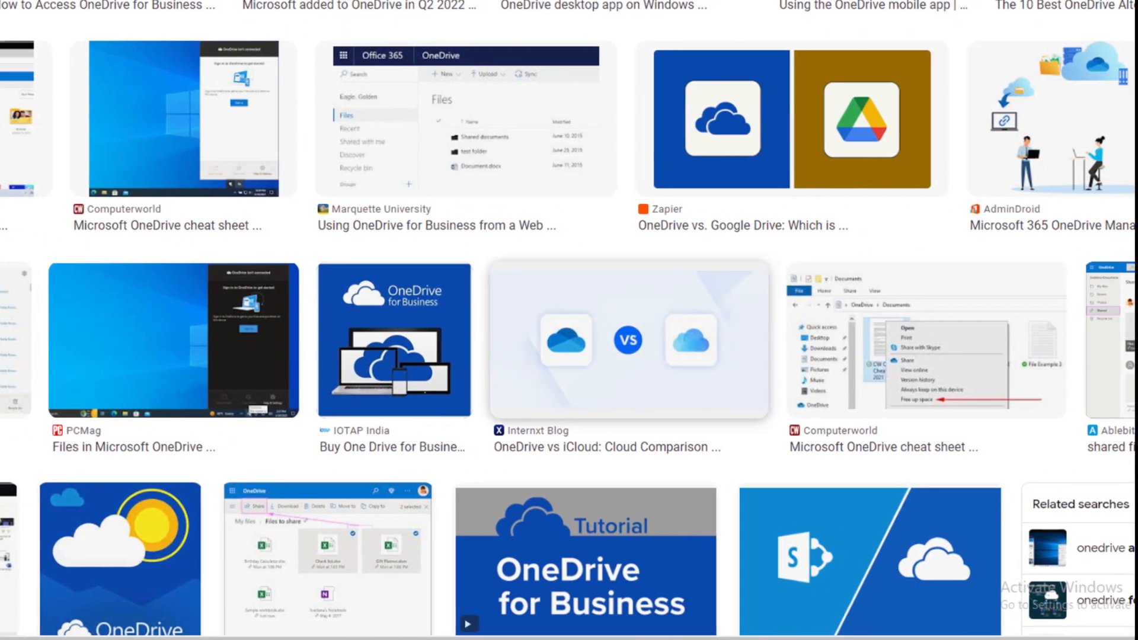
scroll(down, 3)
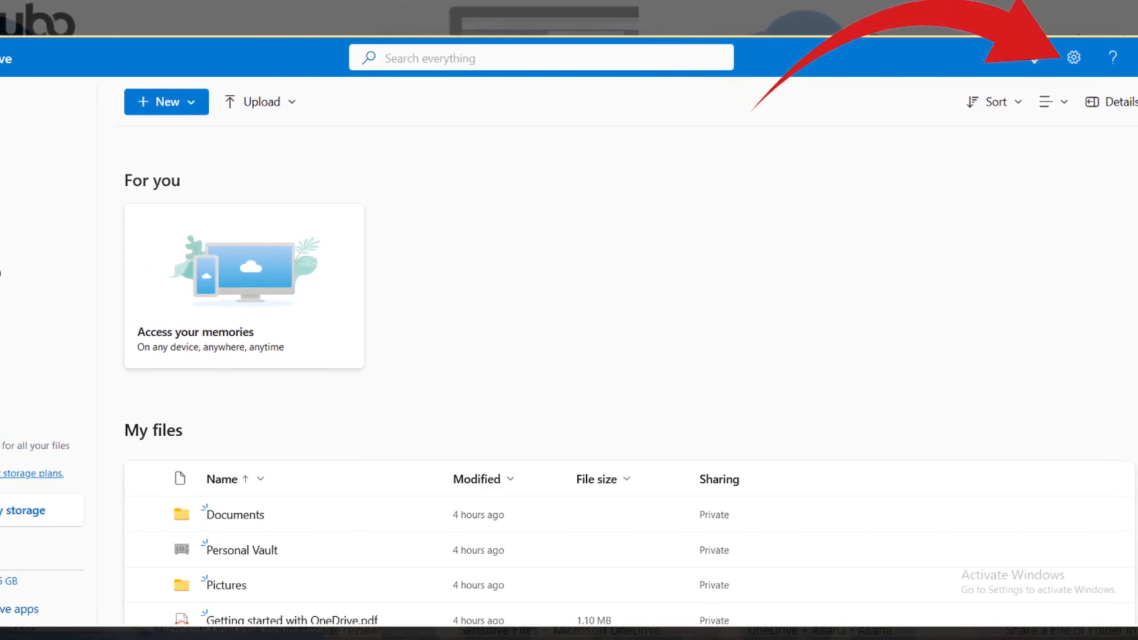
From the gear Settings pane, reach Plans and upgrades showing the free 5 GB plan
click(1075, 57)
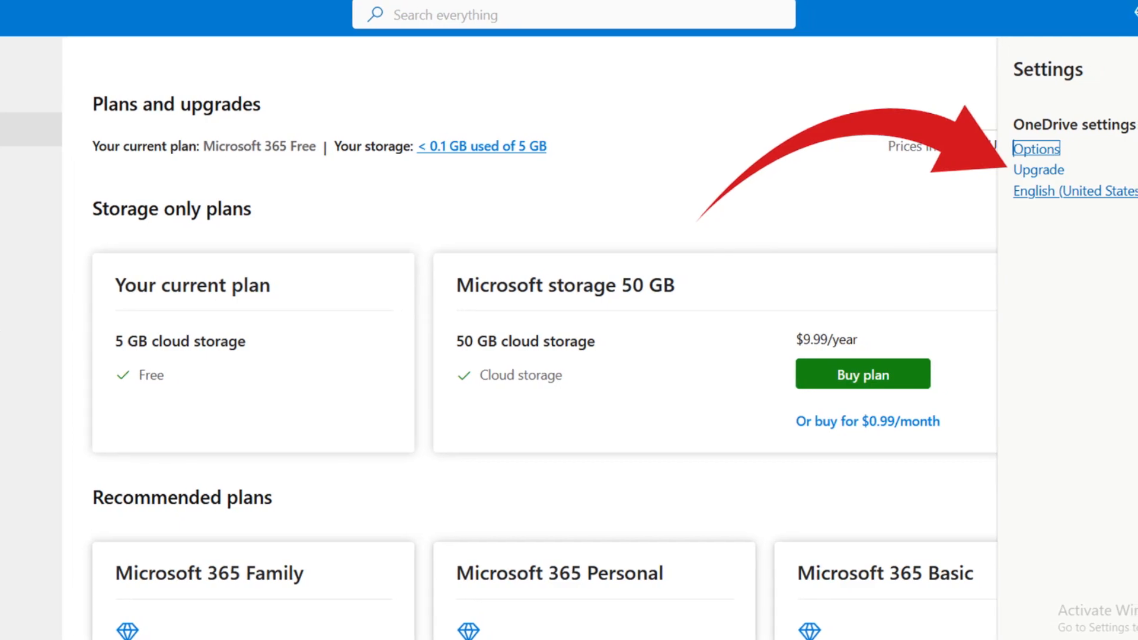
click(1037, 149)
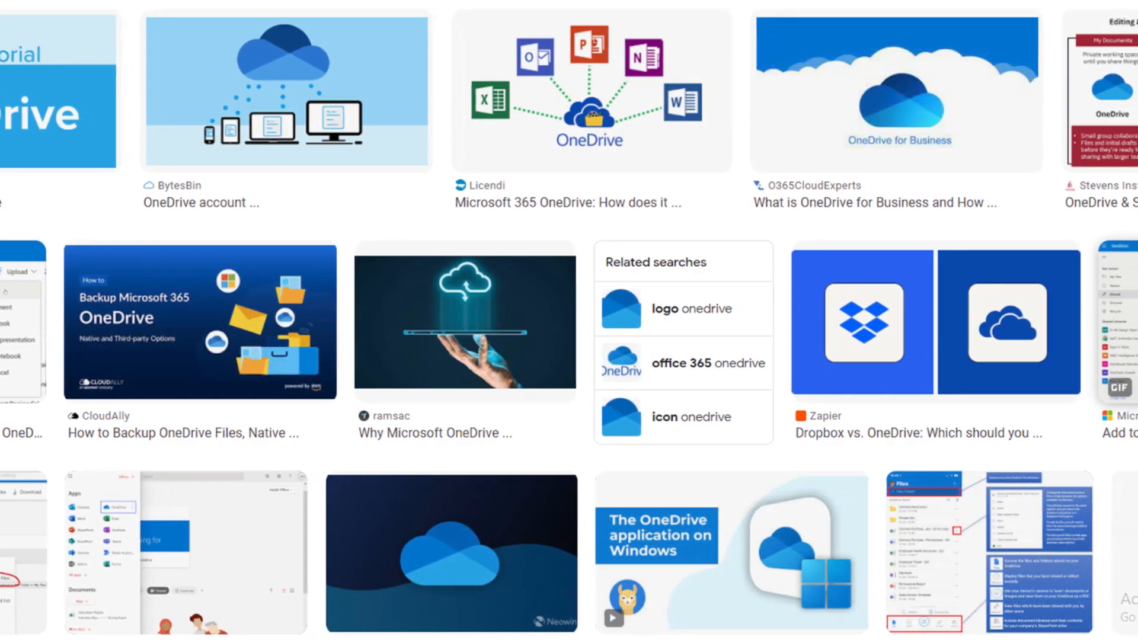
scroll(down, 3)
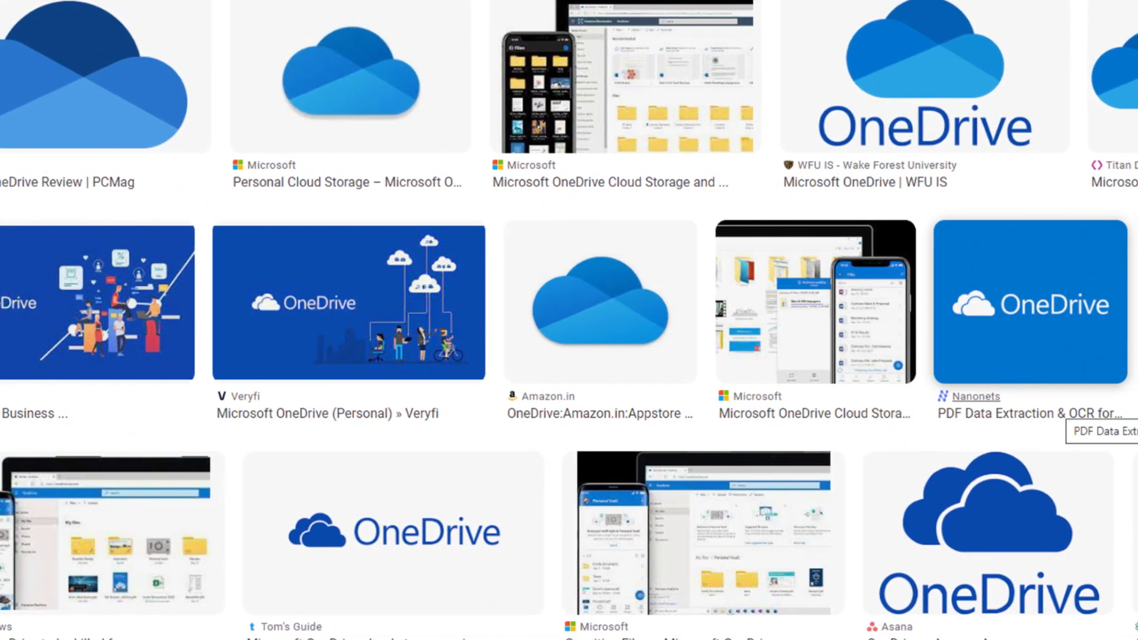
scroll(down, 3)
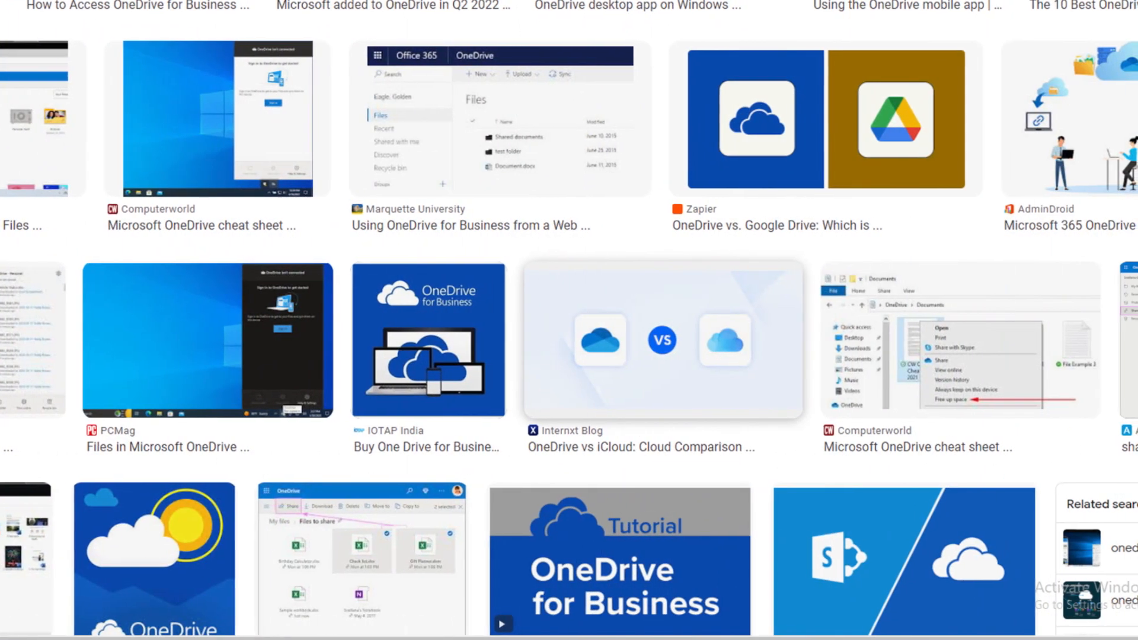